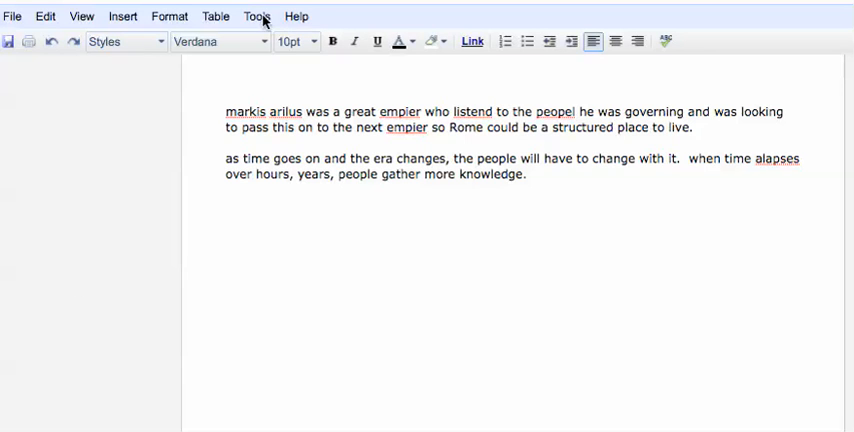
mouse_move(256, 16)
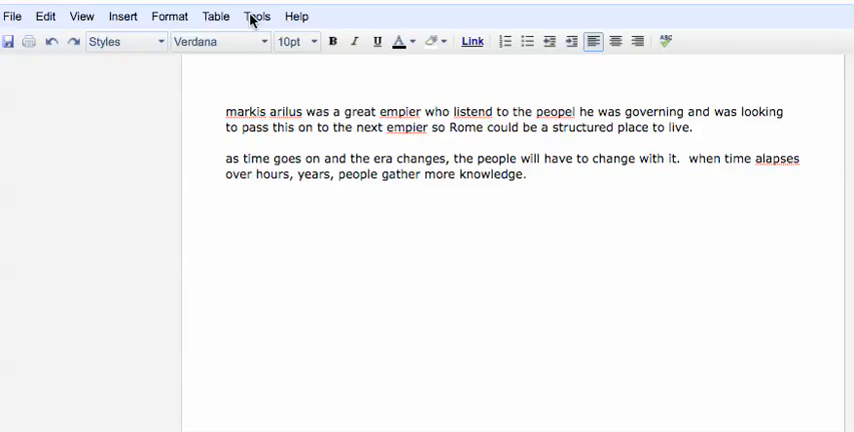
- Run the spelling check and correct the first 'empier' to 'empire'
left_click(256, 16)
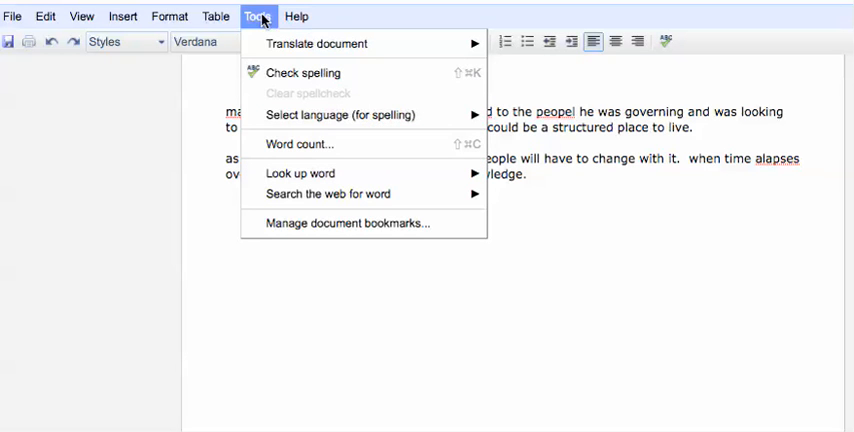
left_click(304, 72)
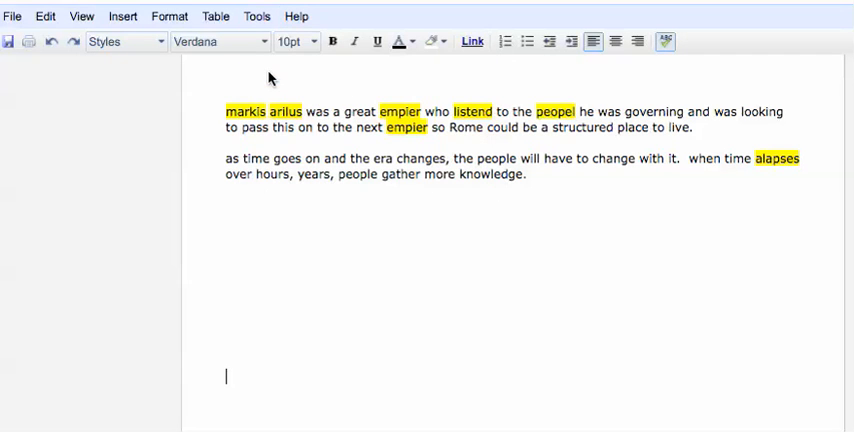
right_click(400, 110)
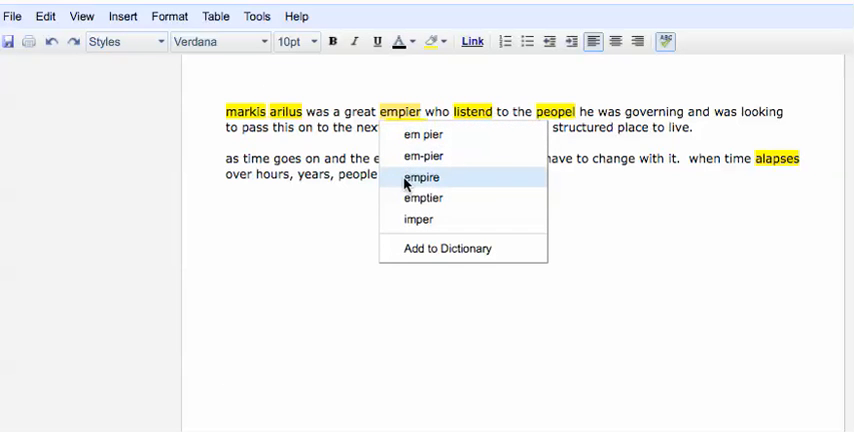
left_click(420, 176)
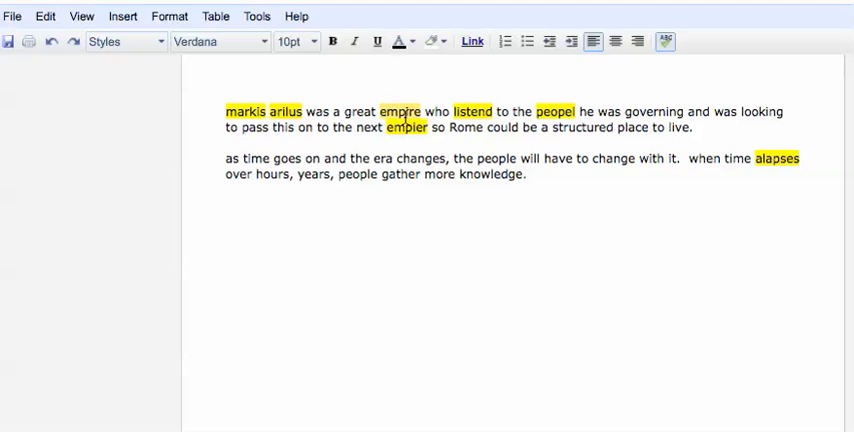
- Correct the other flagged words, including 'alapses' to 'elapses'
right_click(470, 110)
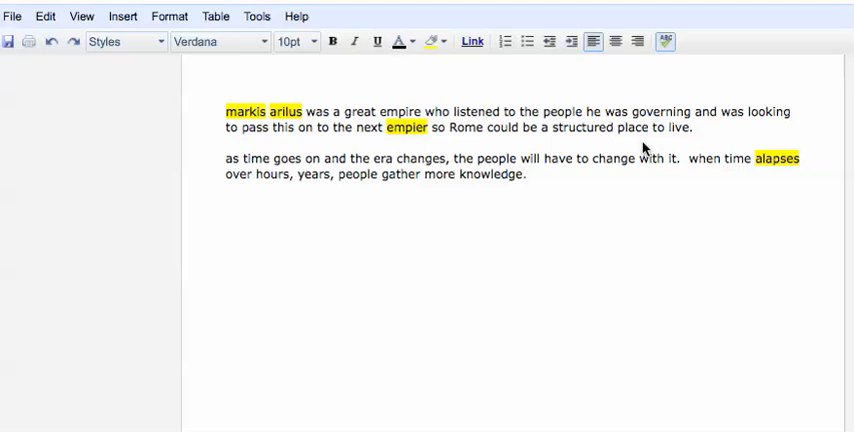
right_click(776, 158)
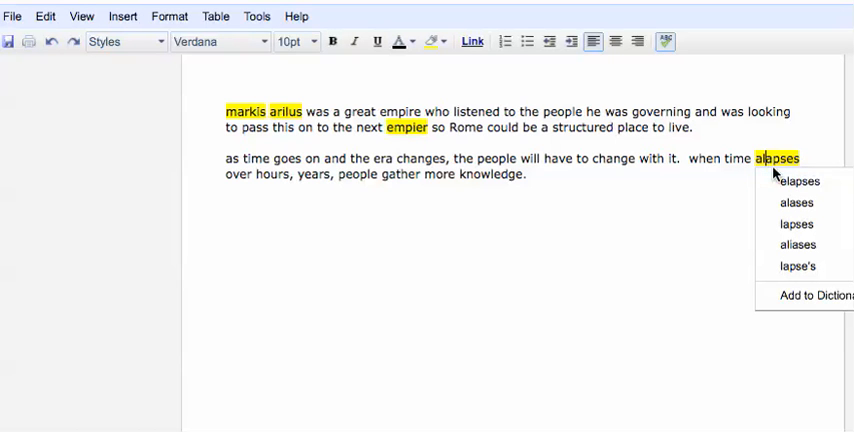
mouse_move(762, 160)
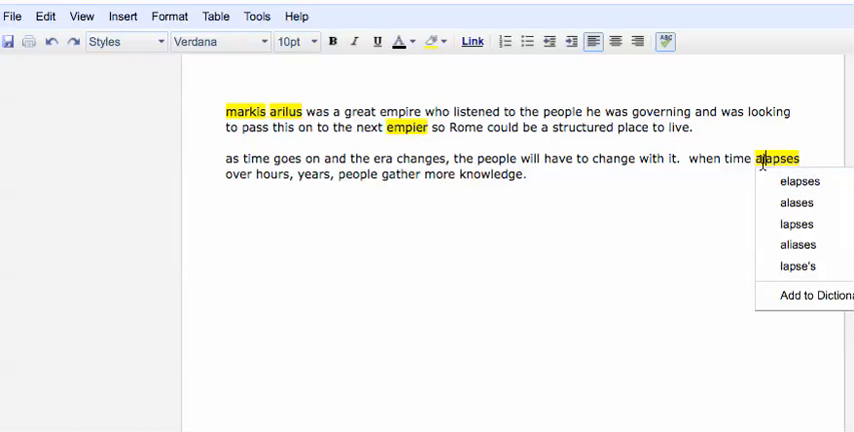
left_click(800, 180)
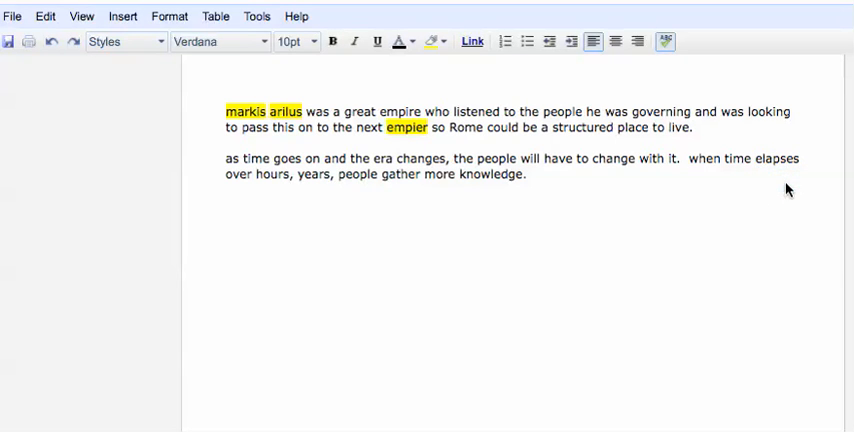
- Change both ruler mentions to 'emperor' and retype the name as 'Marcus Aurelius'
double_click(400, 110)
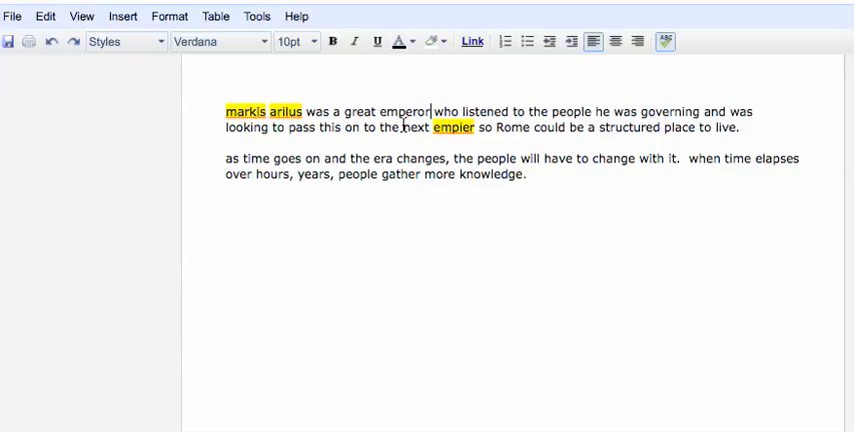
right_click(452, 126)
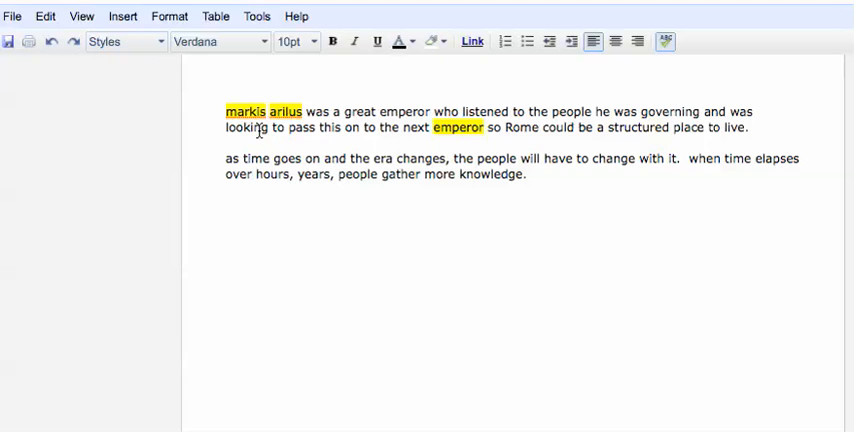
right_click(244, 110)
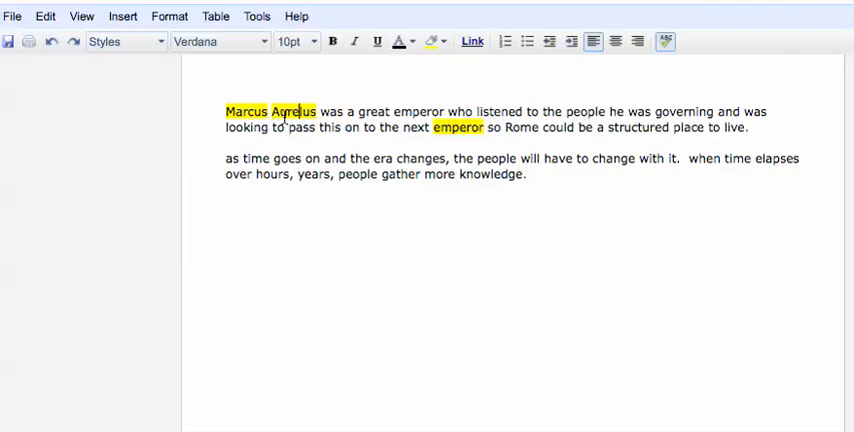
type("Aurelius")
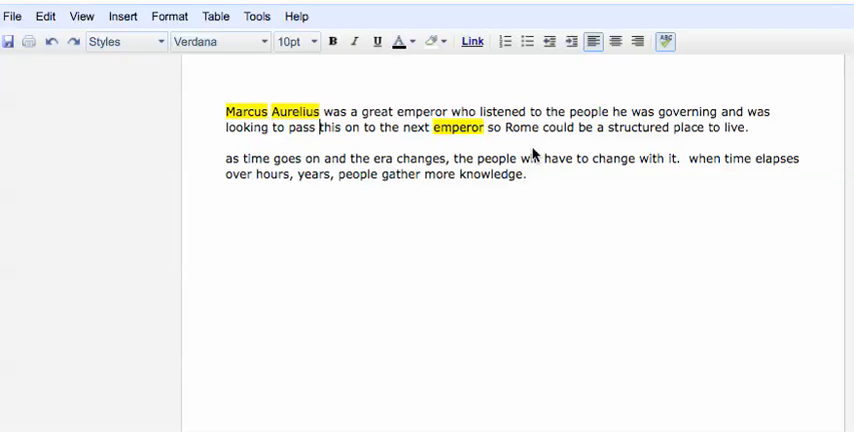
mouse_move(256, 150)
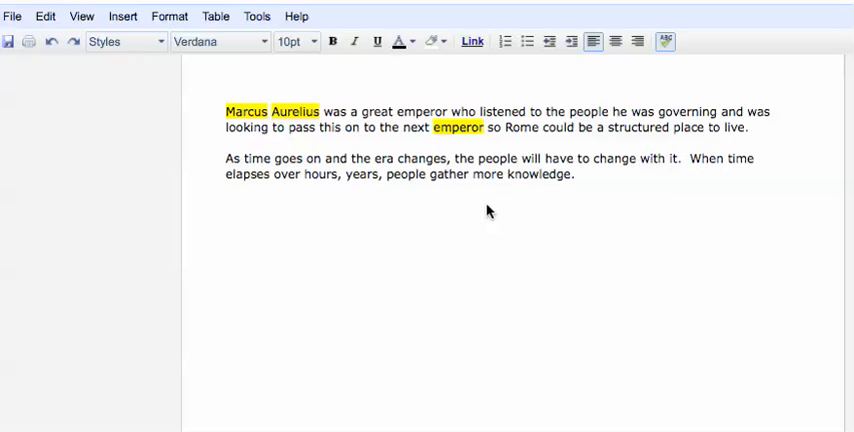
- Capitalize 'As' and 'When' at the sentence starts in the second paragraph
left_click(224, 192)
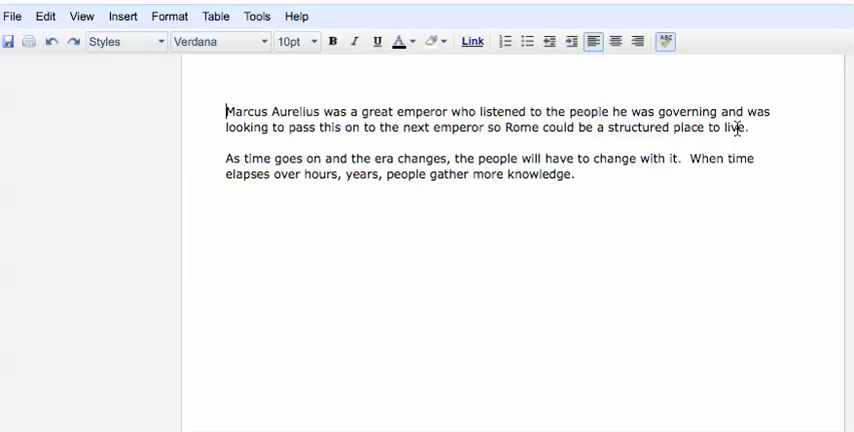
mouse_move(208, 108)
type(", his son Commodus,")
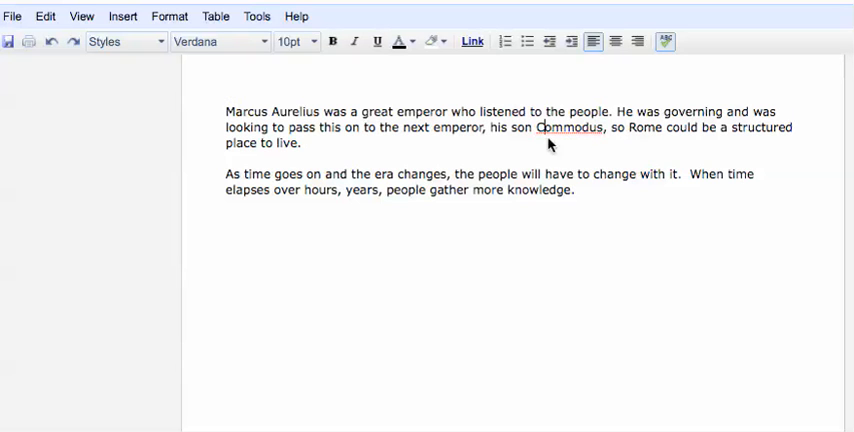
mouse_move(586, 144)
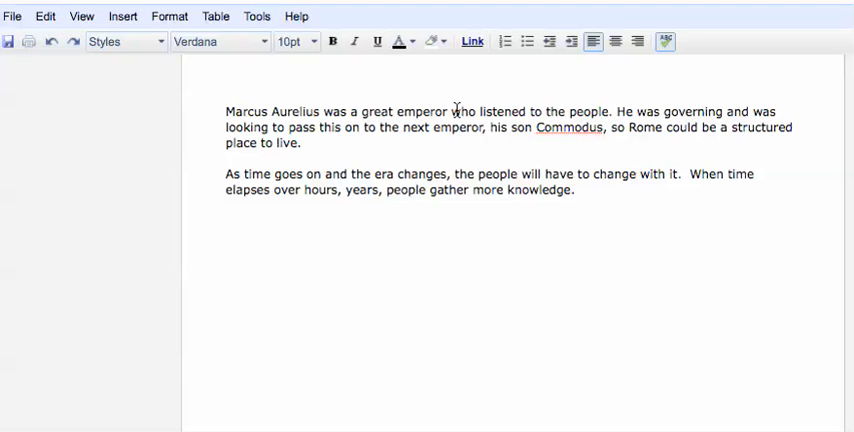
- End the first sentence after 'people' and add ', his son Commodus,' after 'emperor'
double_click(570, 126)
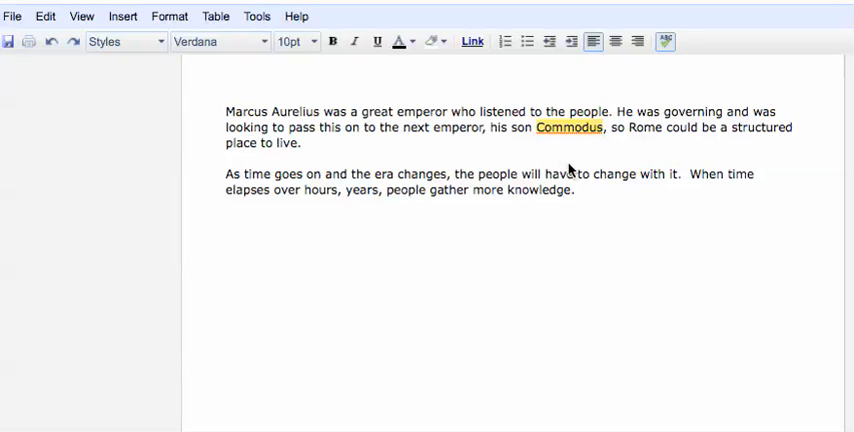
mouse_move(616, 152)
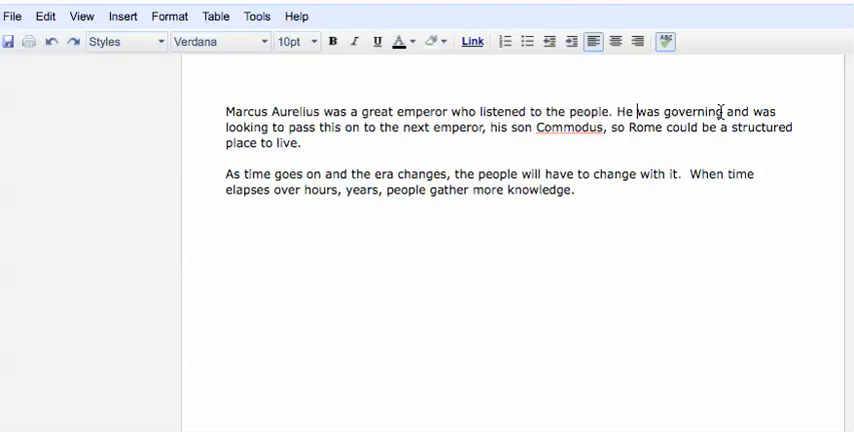
- Replace 'was governing' with 'governed in a way that would leave an empire to pass on'
left_click_drag(636, 110, 728, 110)
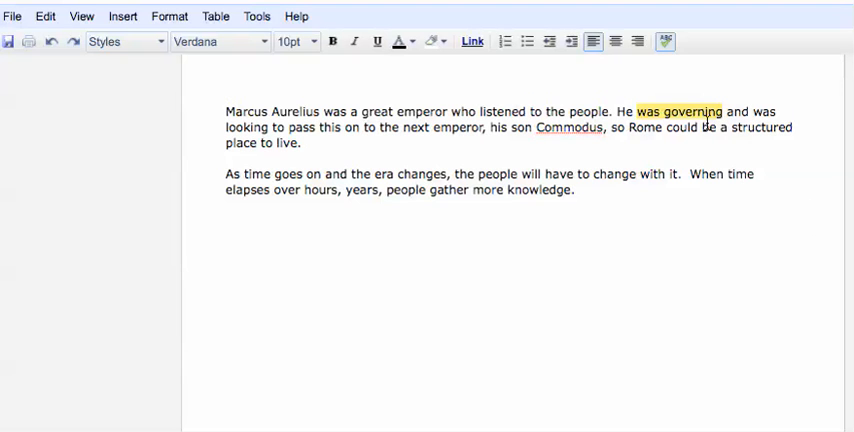
mouse_move(306, 88)
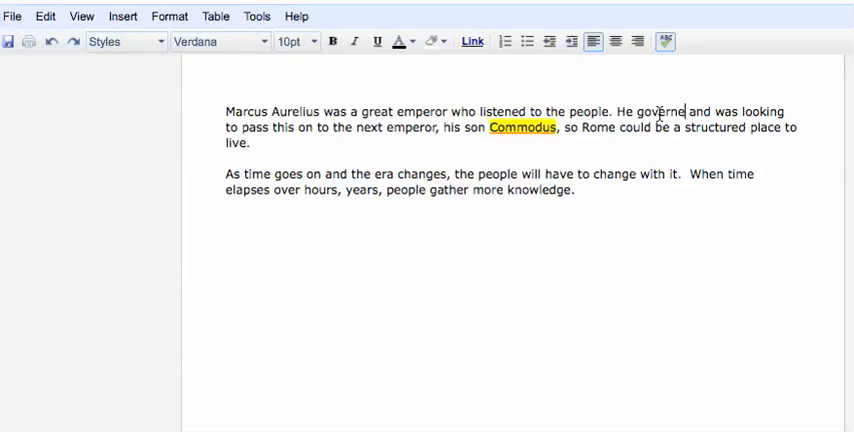
type("d in")
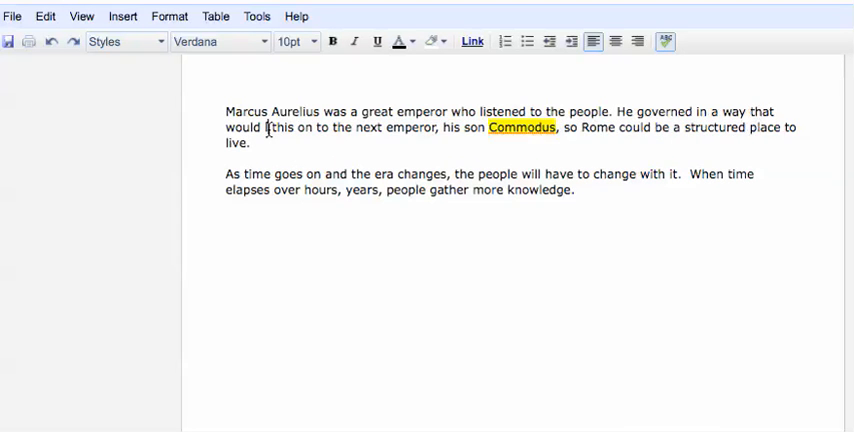
type("leave an empire")
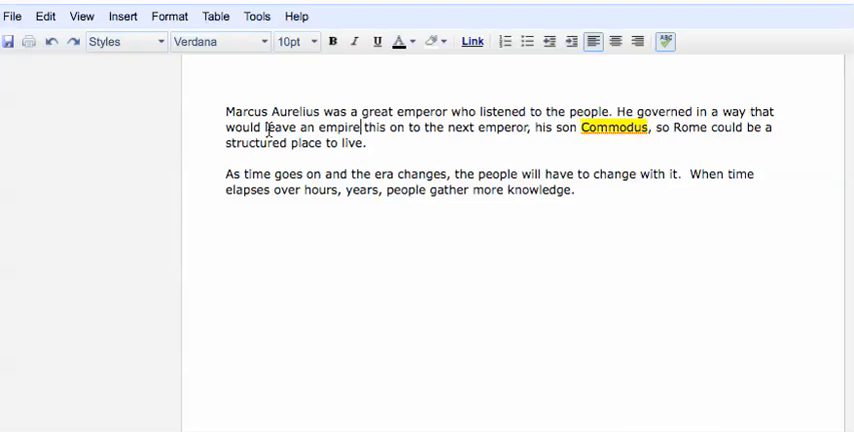
type("to pass on")
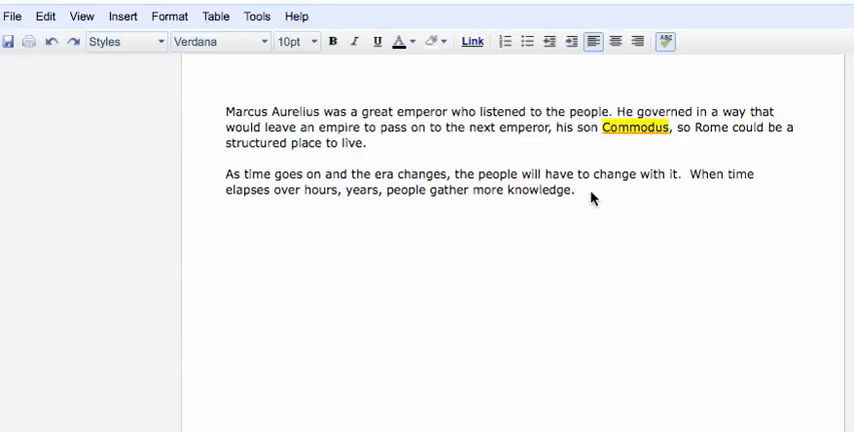
left_click_drag(590, 196, 208, 180)
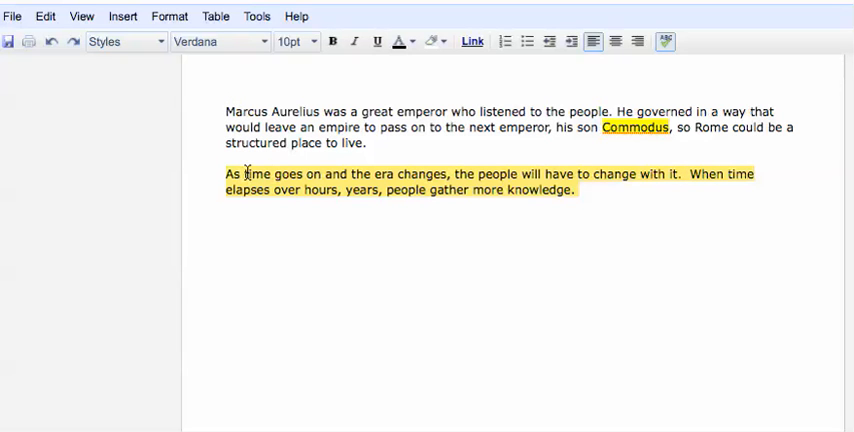
mouse_move(492, 174)
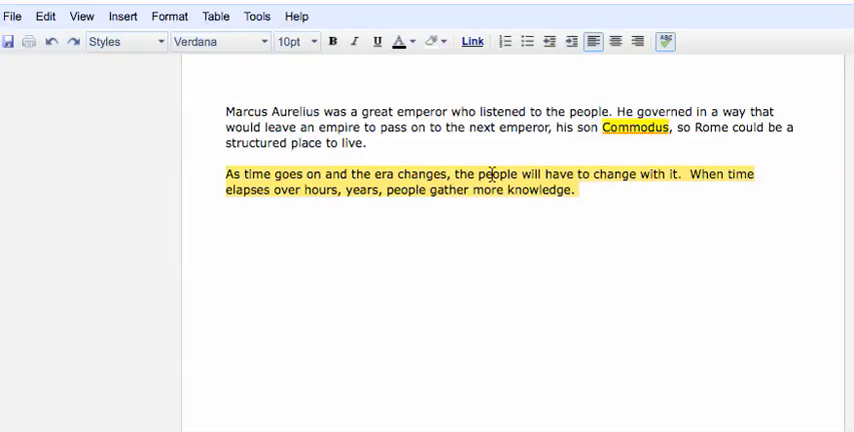